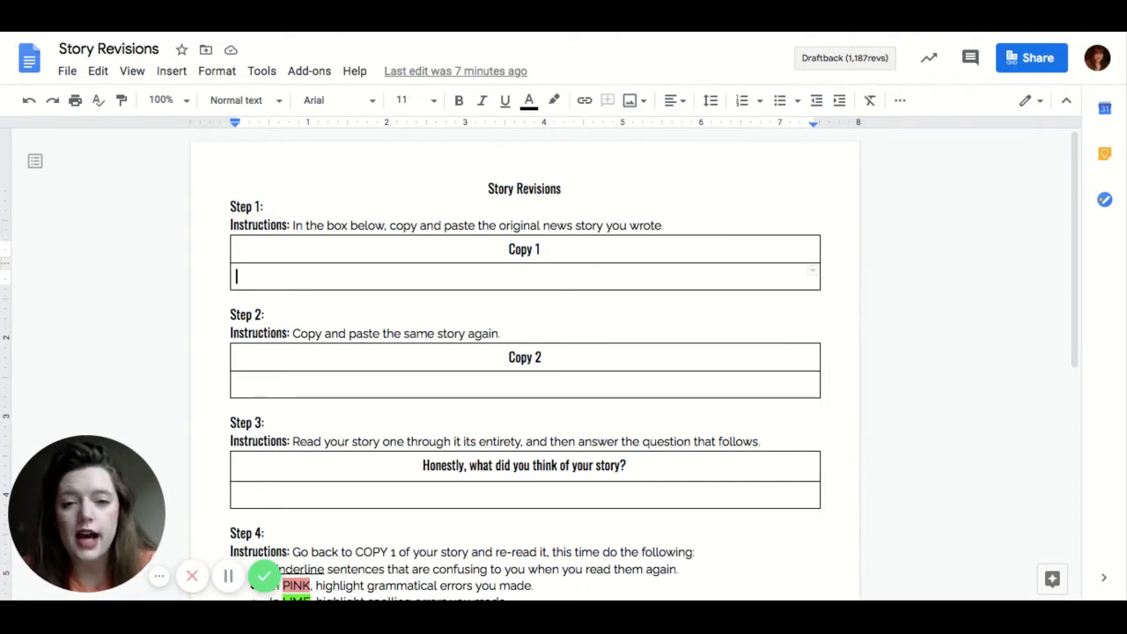
{"action": "mouse_move", "coordinate": [902, 388]}
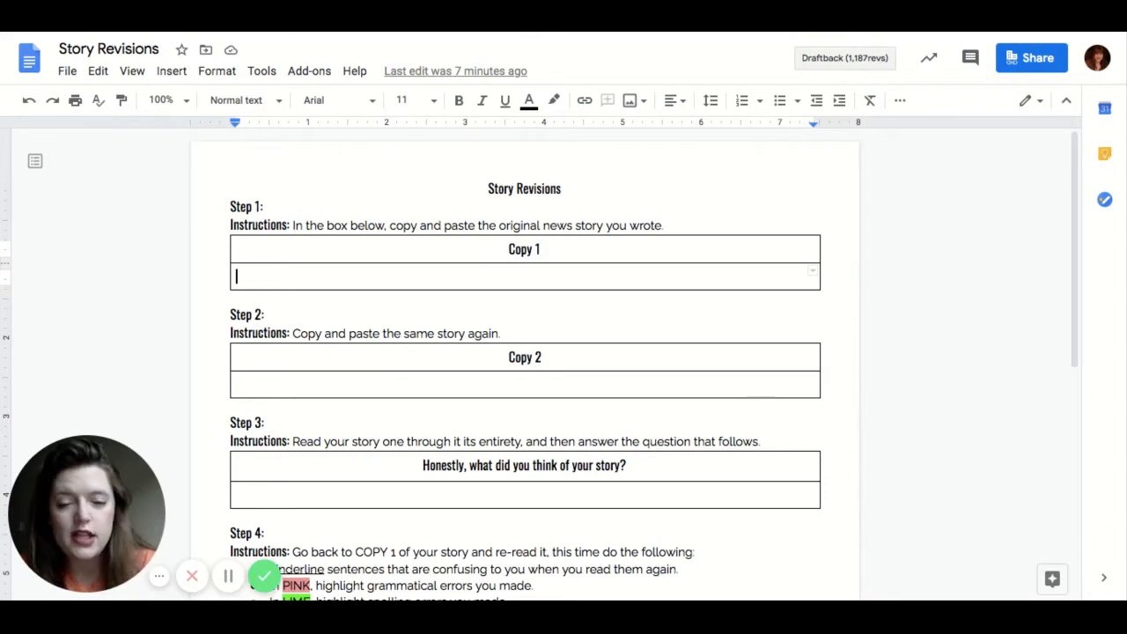
{"action": "triple_click", "coordinate": [525, 277]}
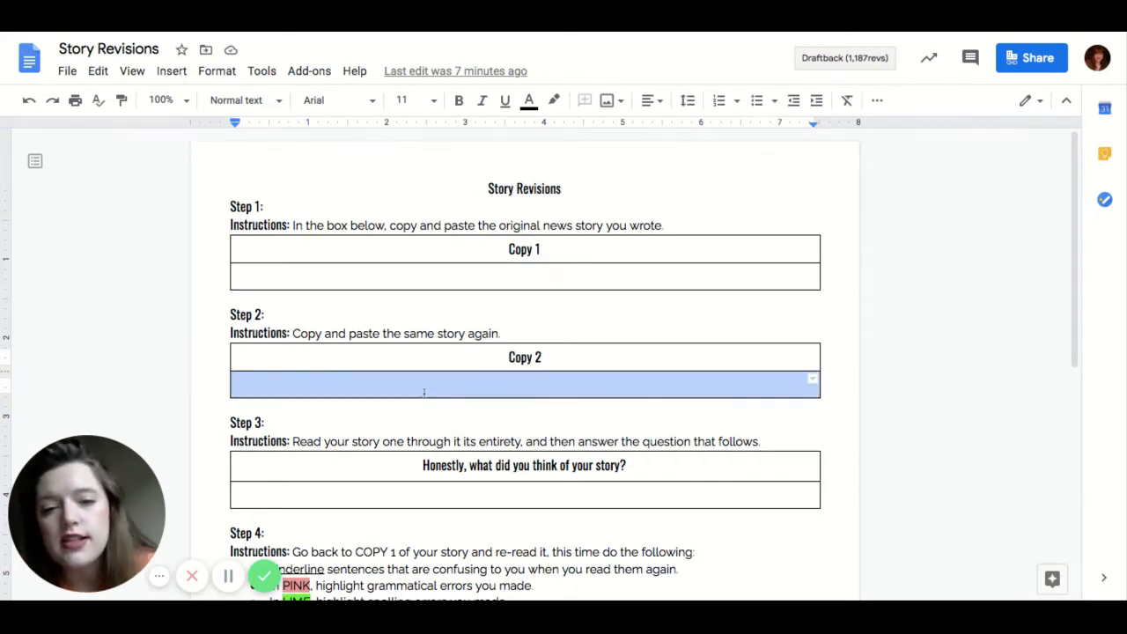
{"action": "scroll", "scroll_direction": "down", "scroll_amount": 3}
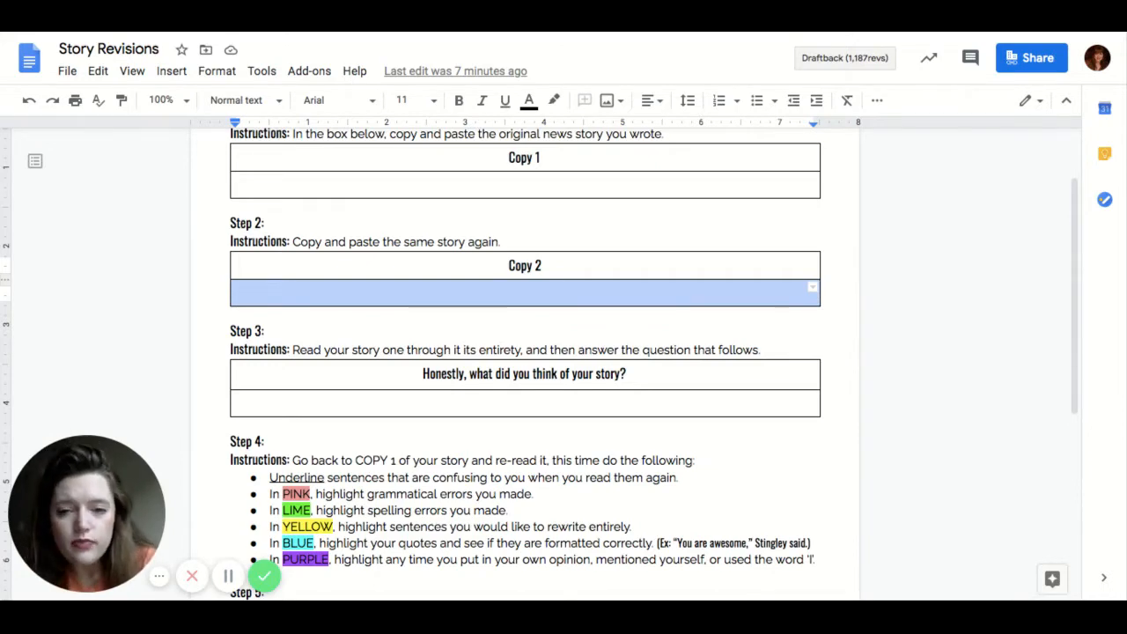
{"action": "scroll", "scroll_direction": "down", "scroll_amount": 3}
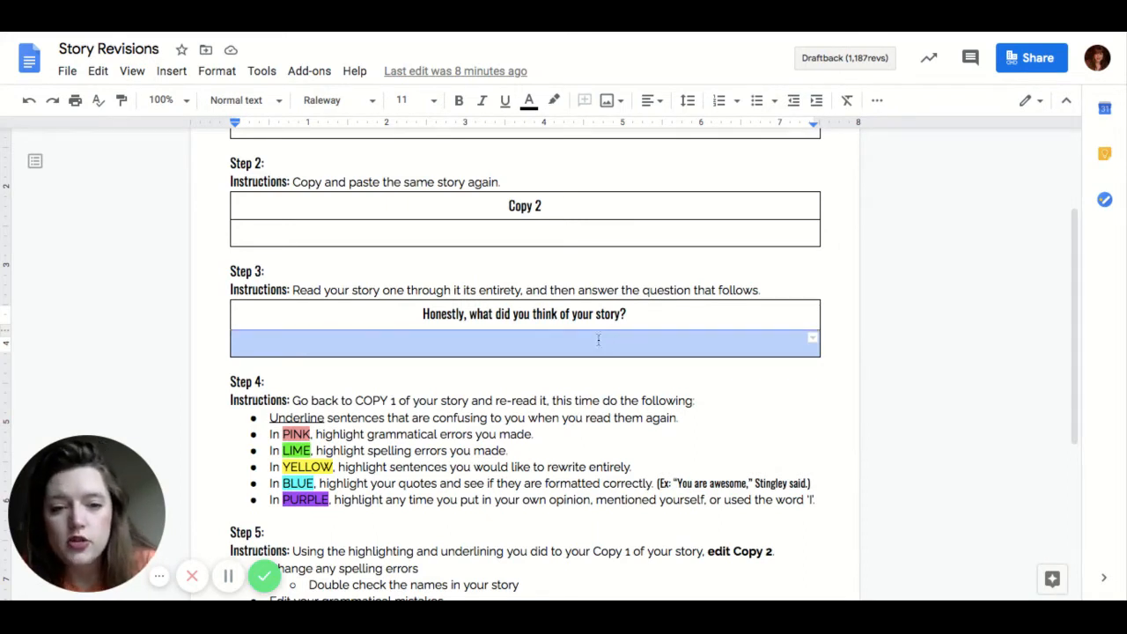
{"action": "left_click", "coordinate": [597, 342]}
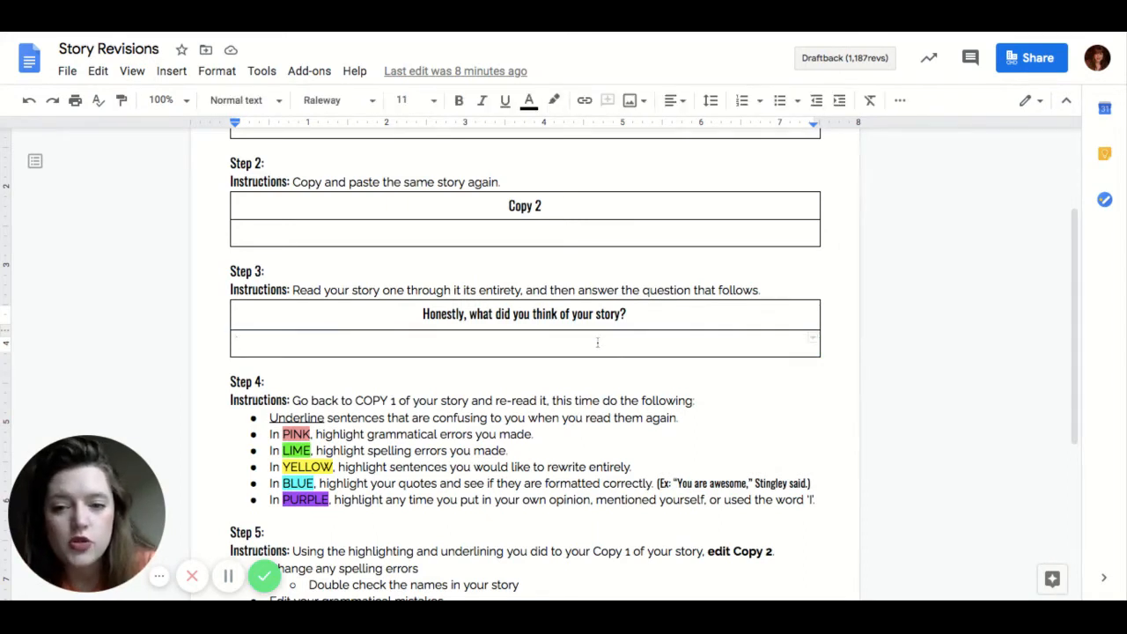
{"action": "scroll", "scroll_direction": "down", "scroll_amount": 3}
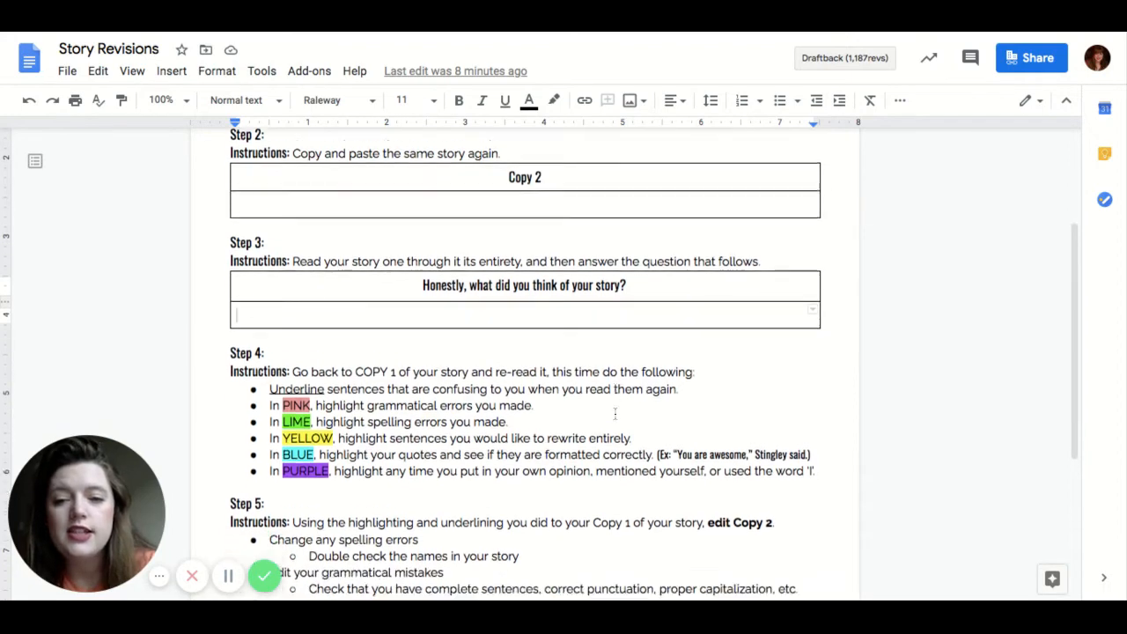
{"action": "scroll", "scroll_direction": "down", "scroll_amount": 3}
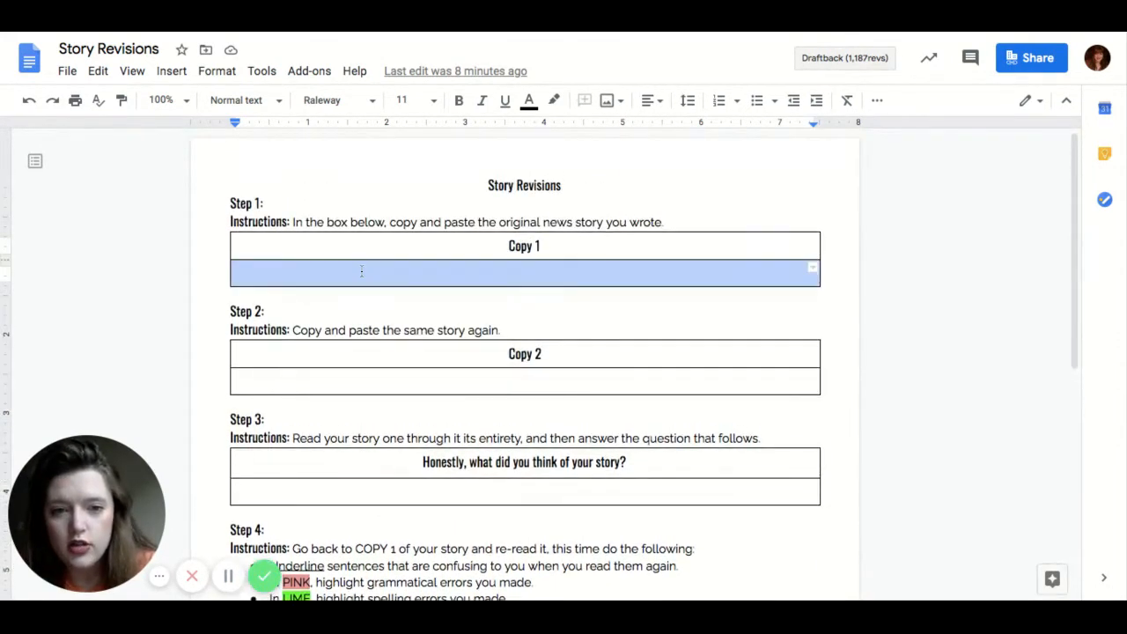
{"action": "left_click", "coordinate": [320, 99]}
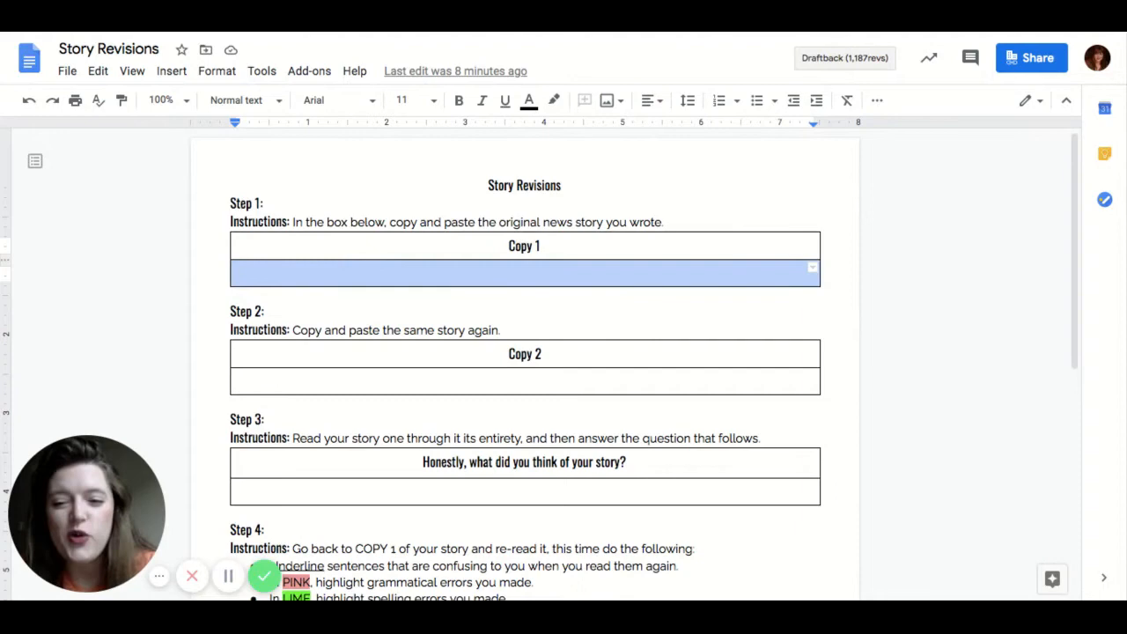
{"action": "scroll", "scroll_direction": "down", "scroll_amount": 3}
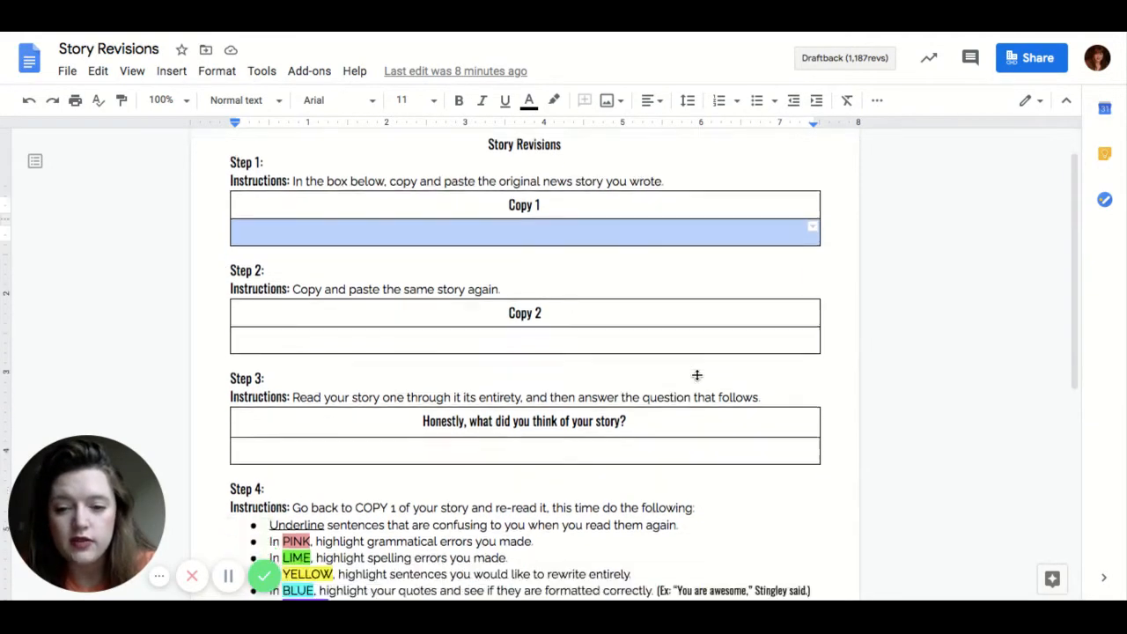
{"action": "scroll", "scroll_direction": "down", "scroll_amount": 3}
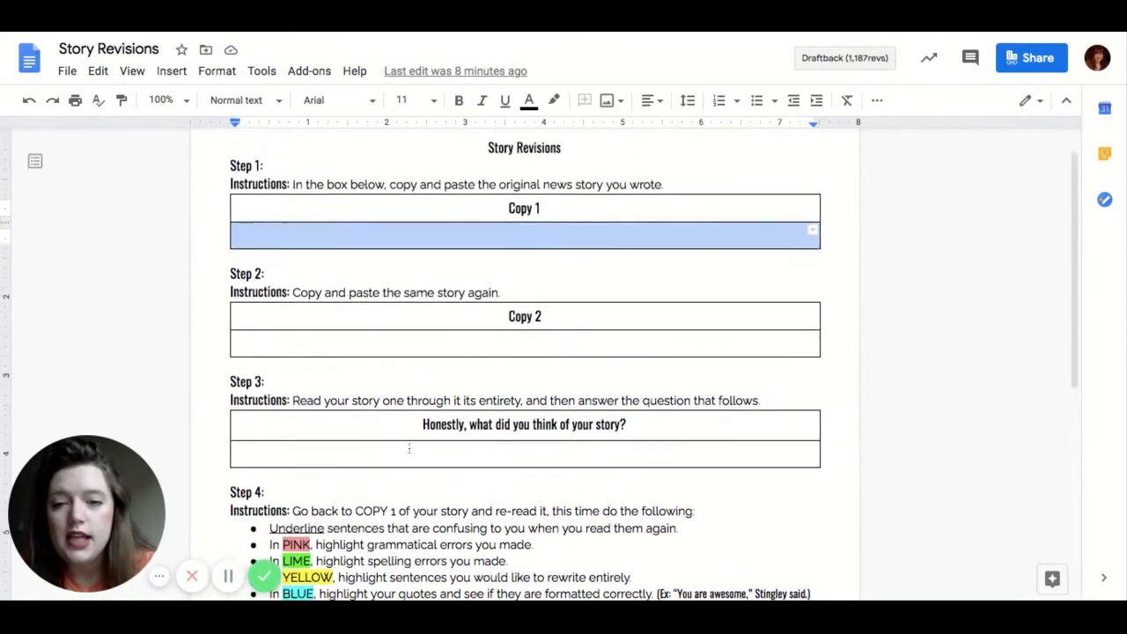
{"action": "scroll", "scroll_direction": "down", "scroll_amount": 3}
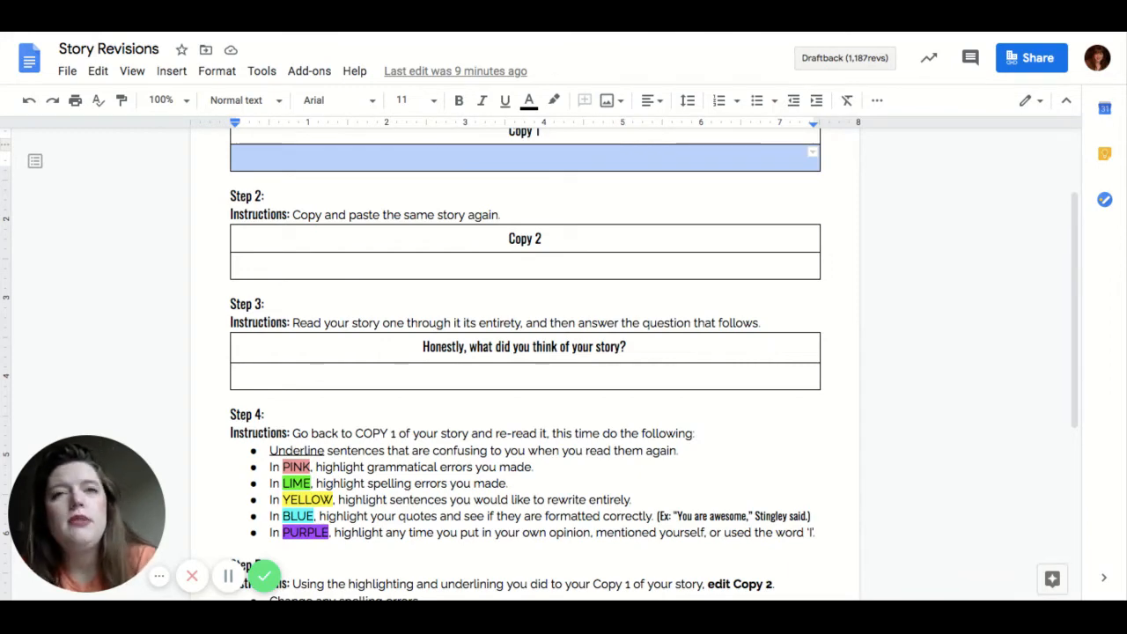
{"action": "scroll", "scroll_direction": "down", "scroll_amount": 3}
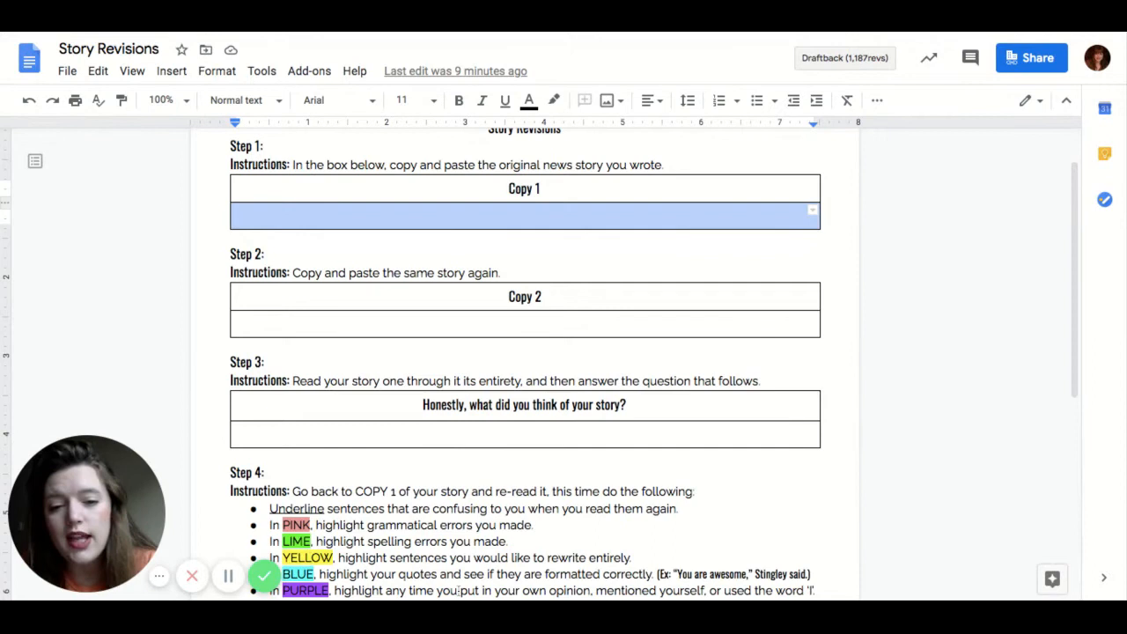
{"action": "scroll", "scroll_direction": "down", "scroll_amount": 3}
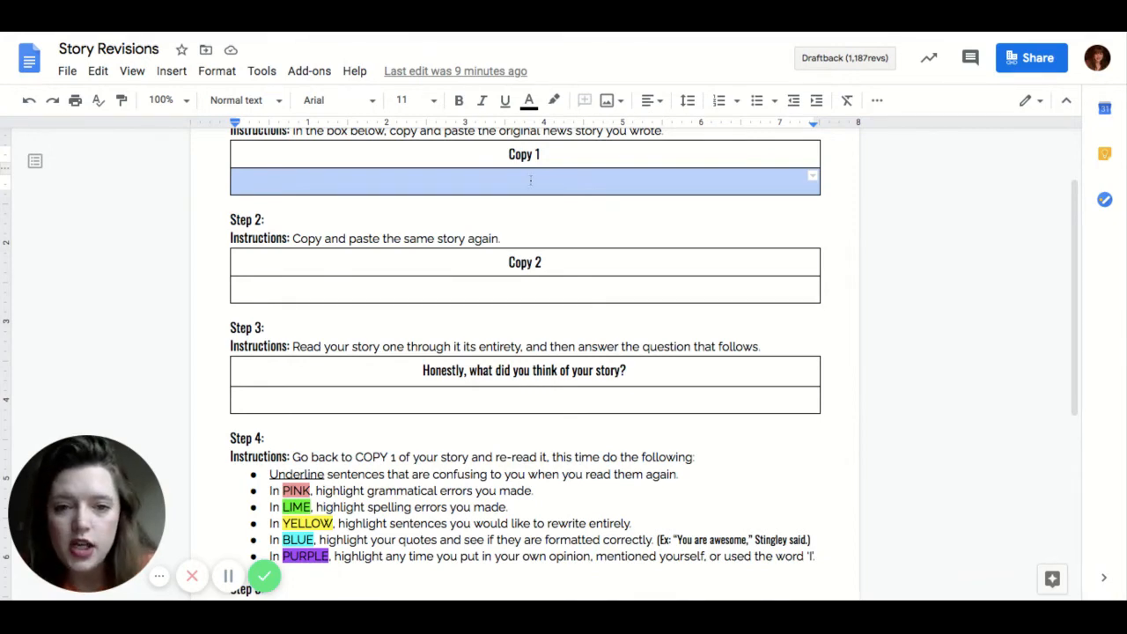
{"action": "mouse_move", "coordinate": [793, 430]}
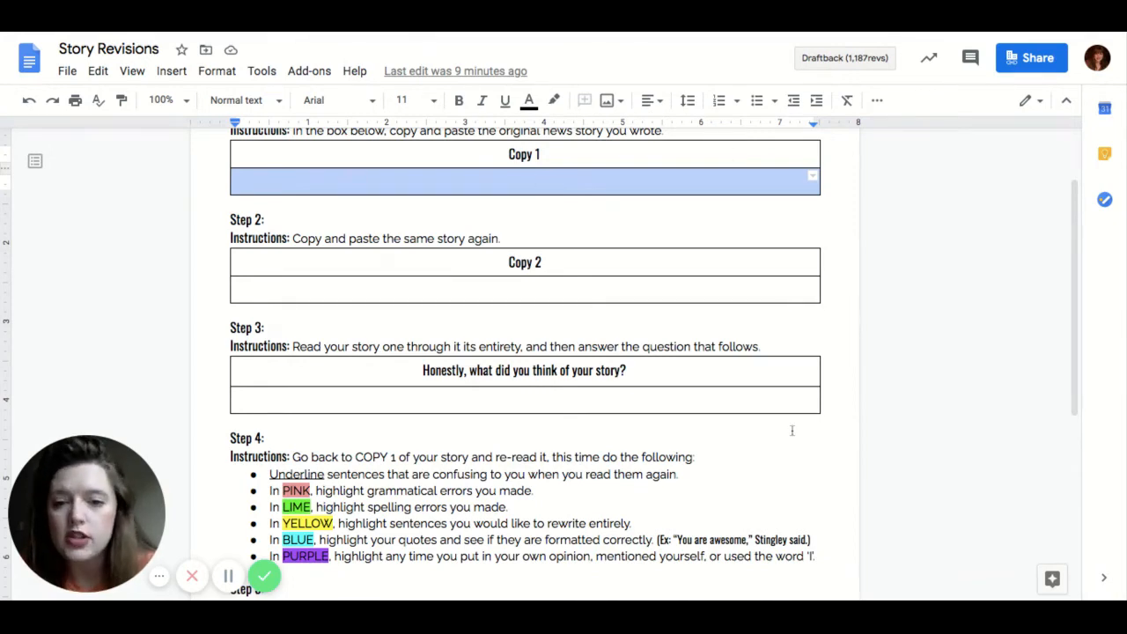
{"action": "scroll", "scroll_direction": "down", "scroll_amount": 3}
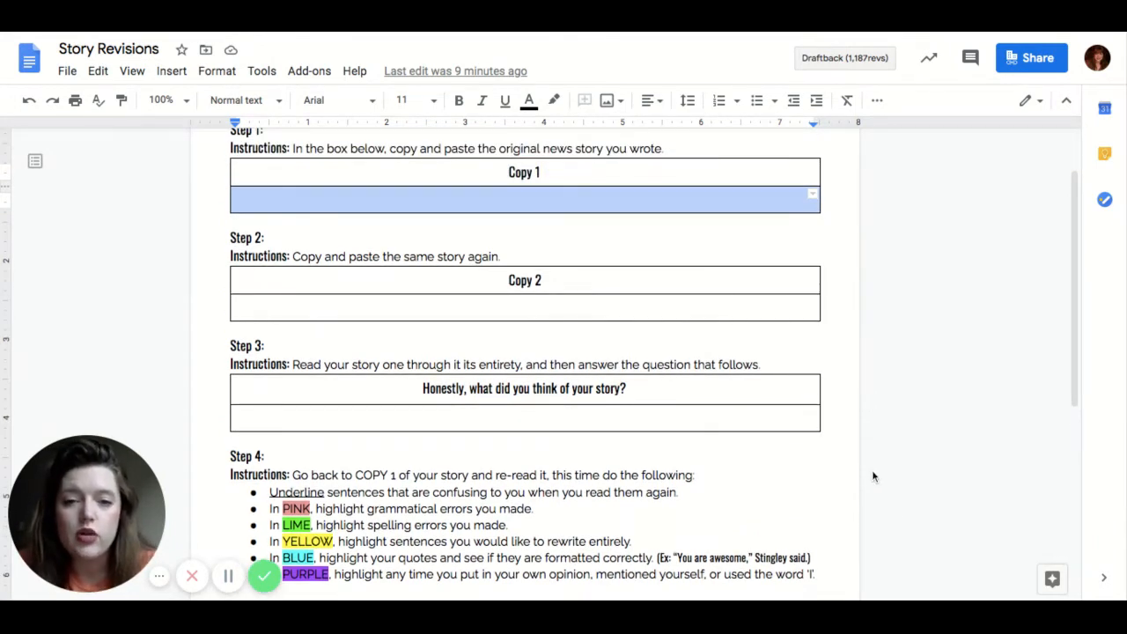
{"action": "scroll", "scroll_direction": "down", "scroll_amount": 3}
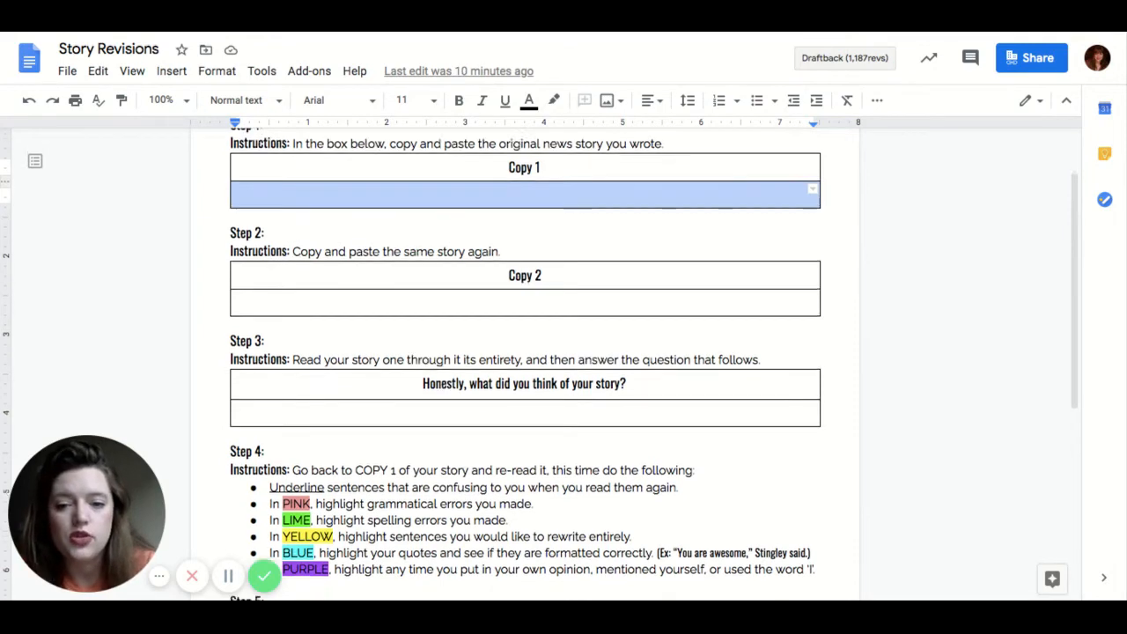
{"action": "scroll", "scroll_direction": "down", "scroll_amount": 3}
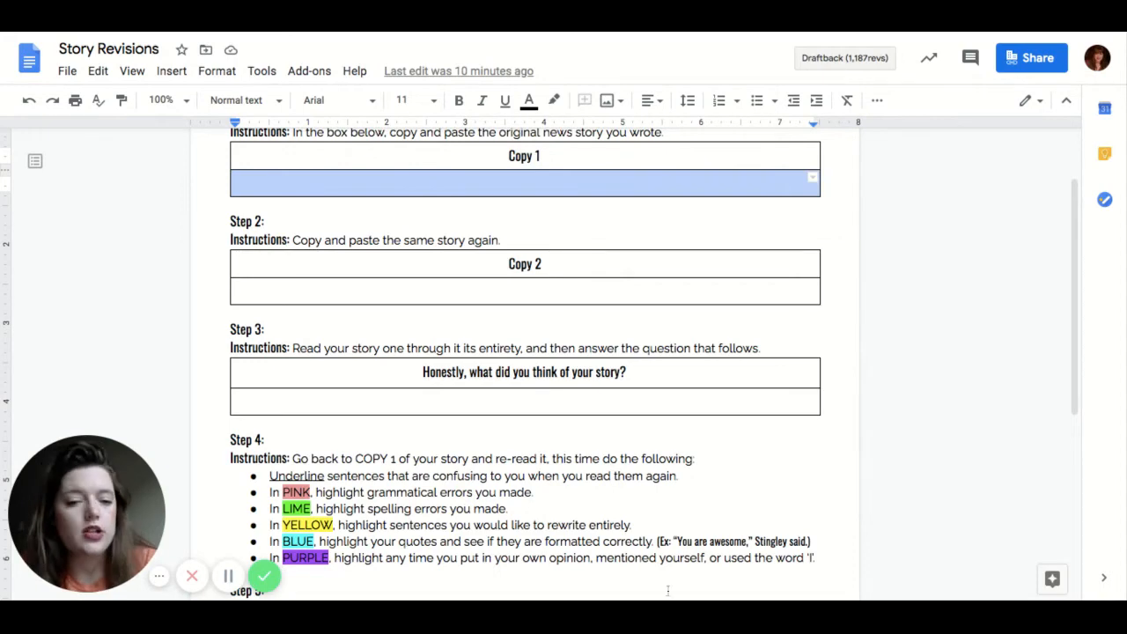
{"action": "scroll", "scroll_direction": "down", "scroll_amount": 3}
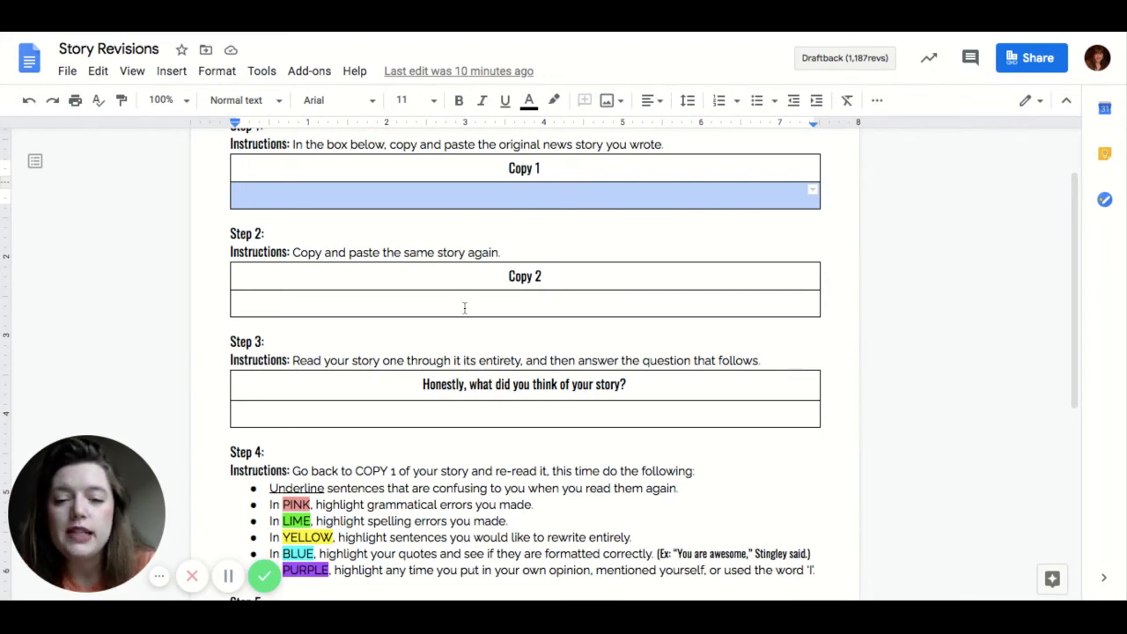
{"action": "left_click", "coordinate": [435, 194]}
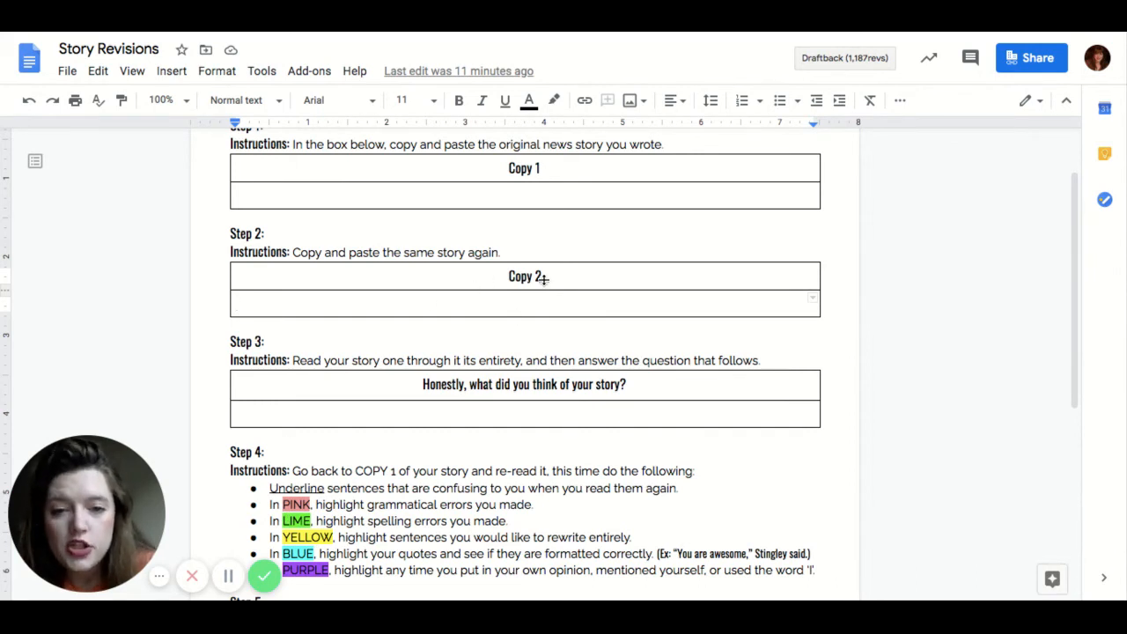
{"action": "scroll", "scroll_direction": "down", "scroll_amount": 3}
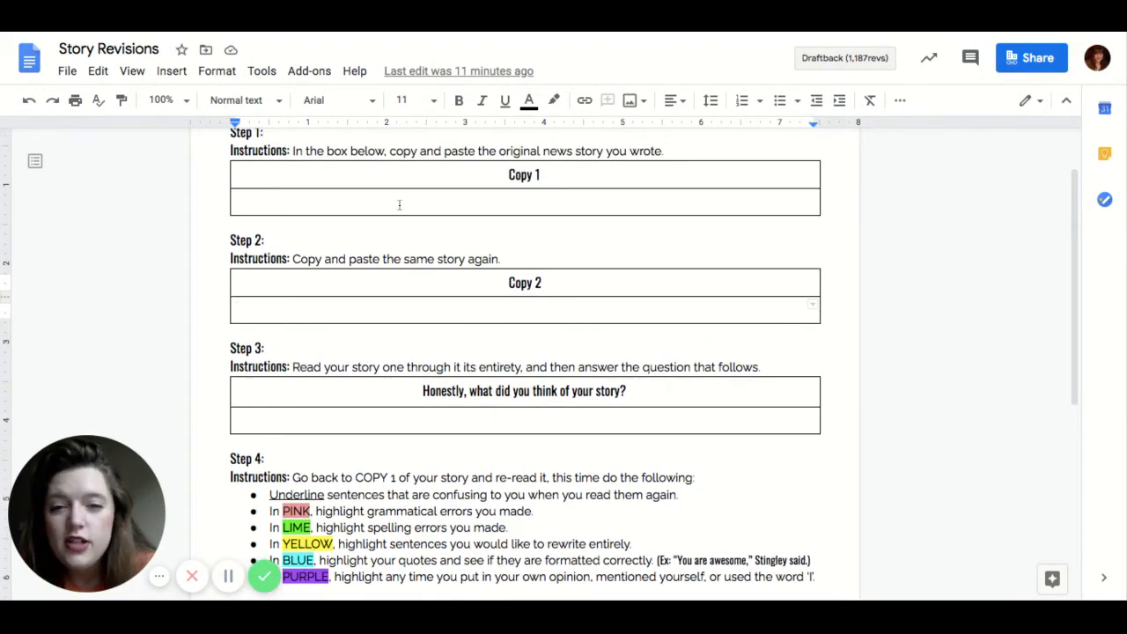
{"action": "mouse_move", "coordinate": [509, 205]}
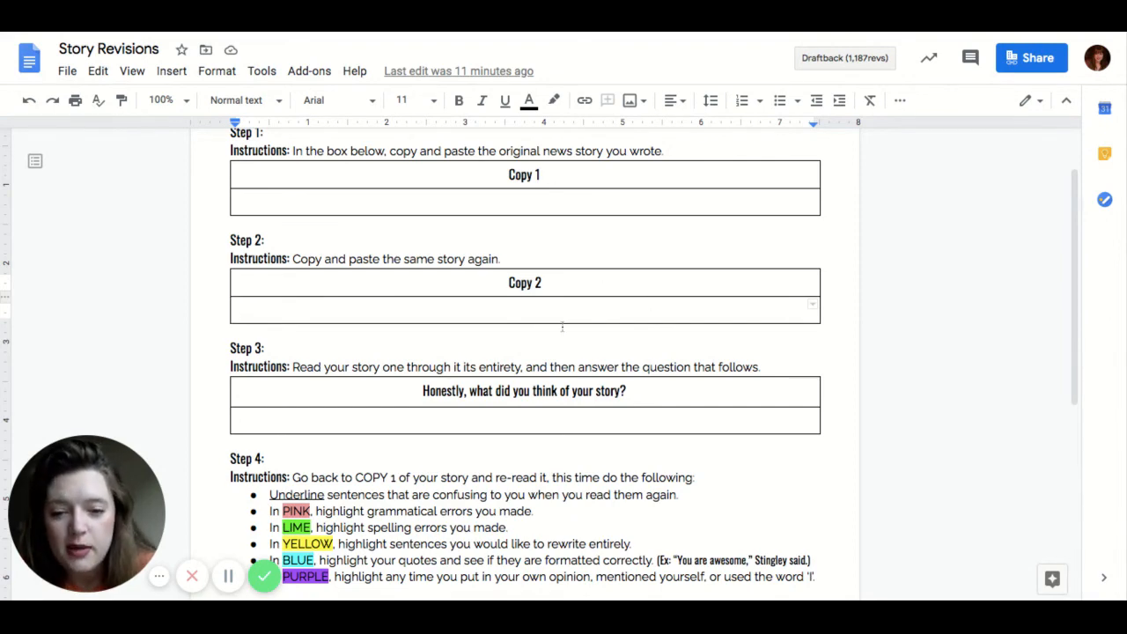
{"action": "scroll", "scroll_direction": "down", "scroll_amount": 3}
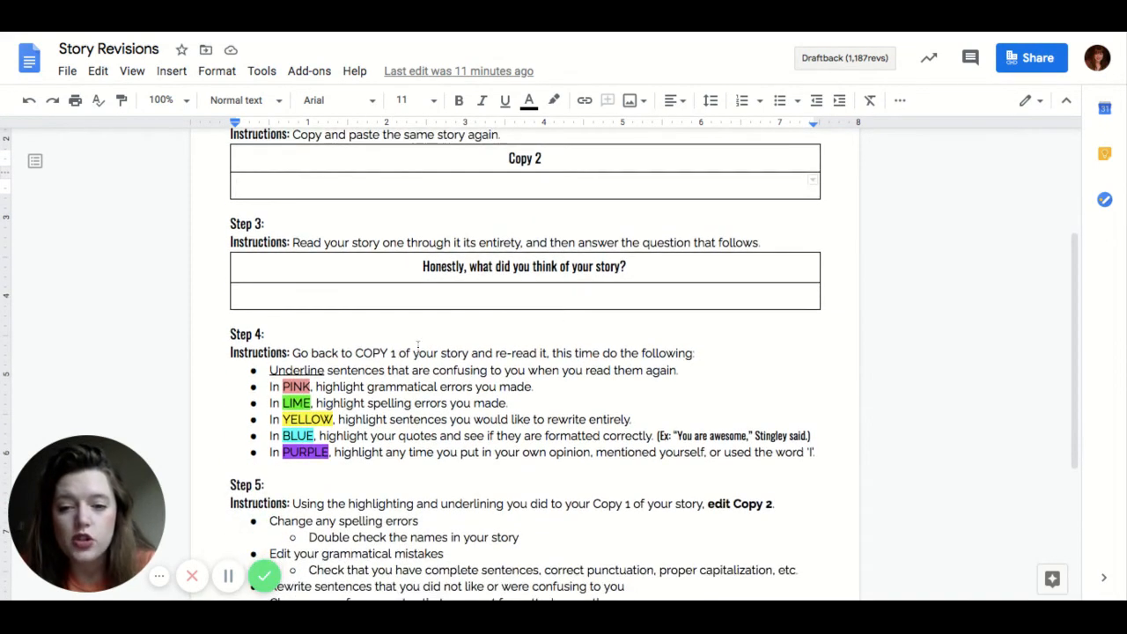
{"action": "scroll", "scroll_direction": "down", "scroll_amount": 3}
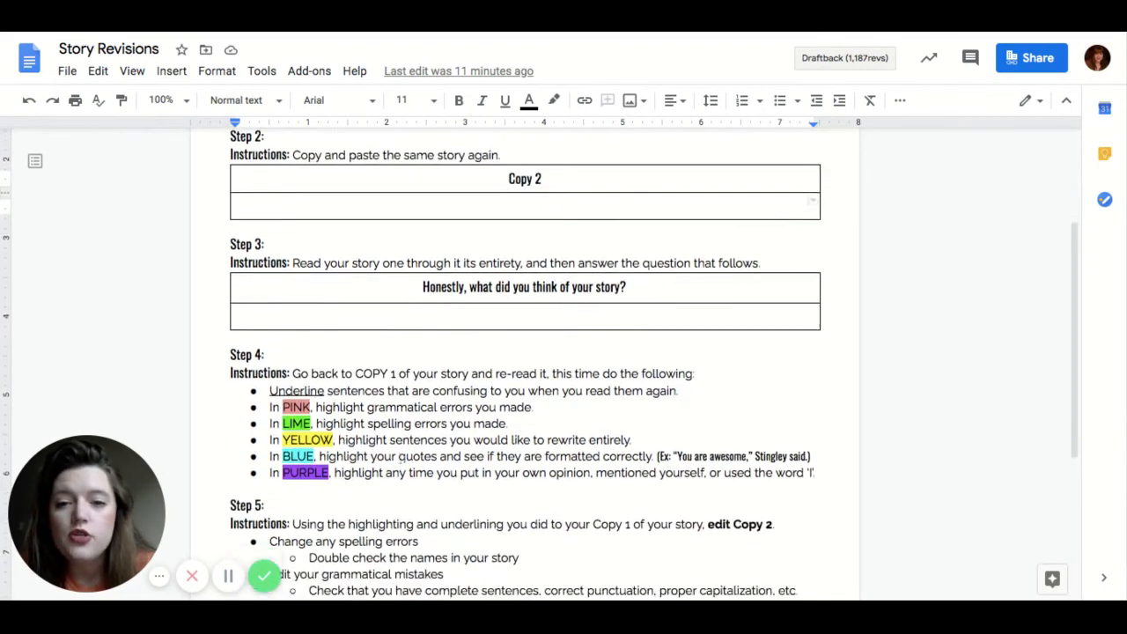
{"action": "scroll", "scroll_direction": "down", "scroll_amount": 3}
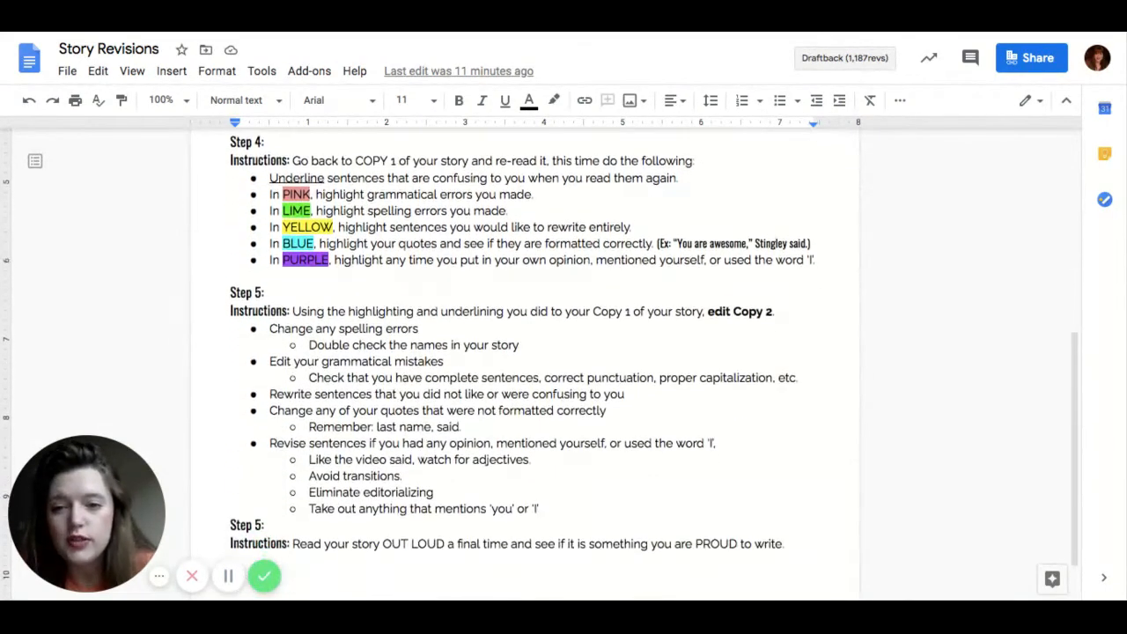
{"action": "scroll", "scroll_direction": "down", "scroll_amount": 3}
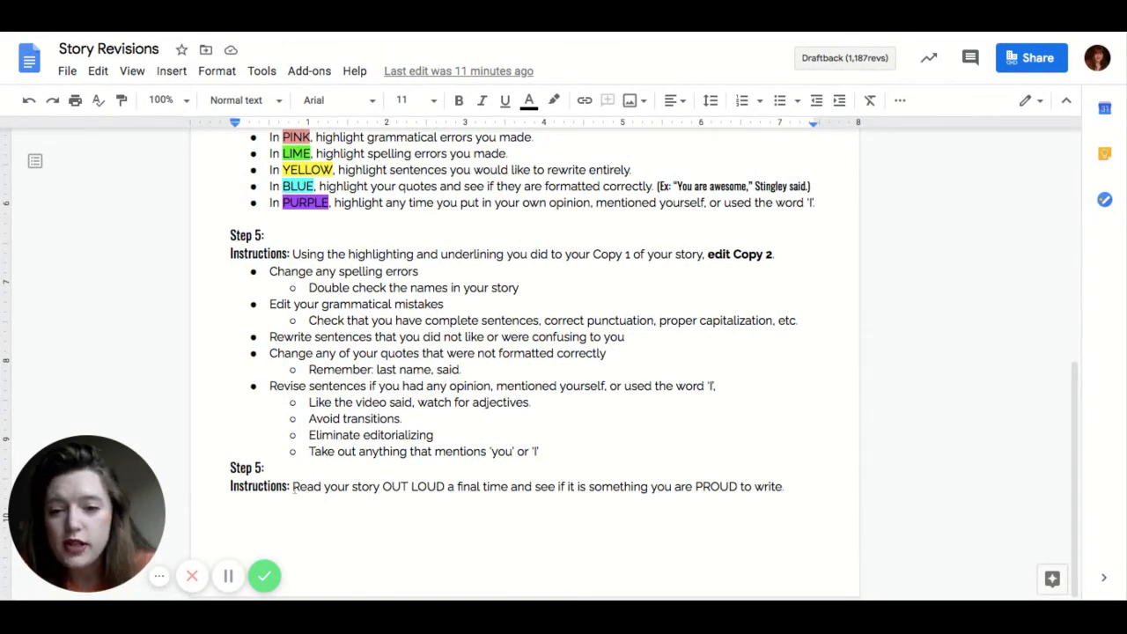
{"action": "mouse_move", "coordinate": [661, 511]}
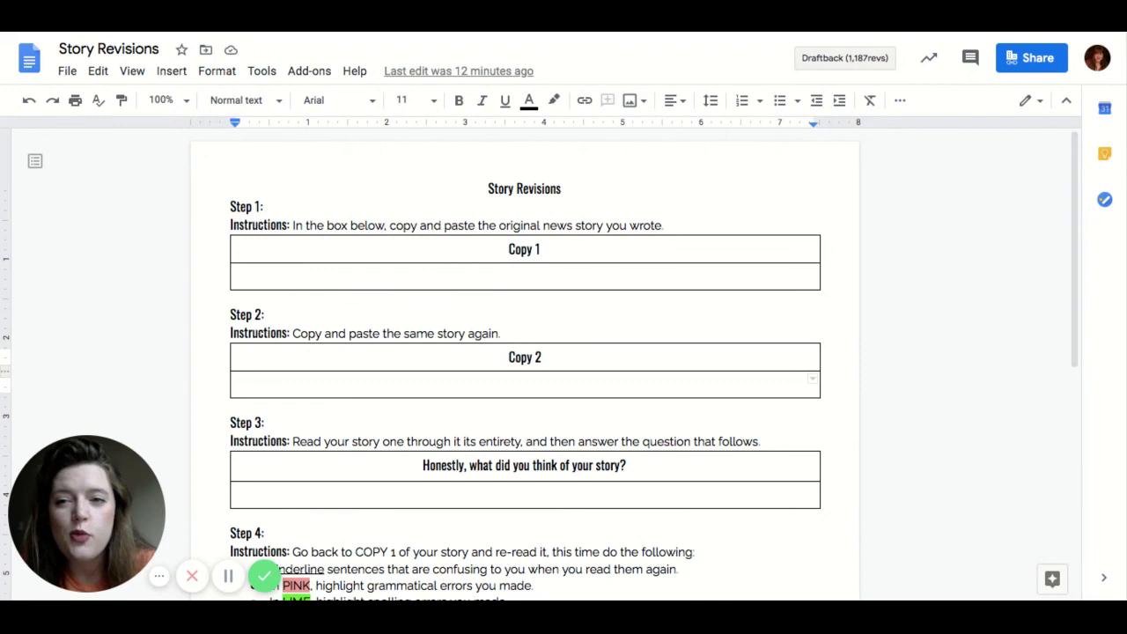
{"action": "mouse_move", "coordinate": [934, 285]}
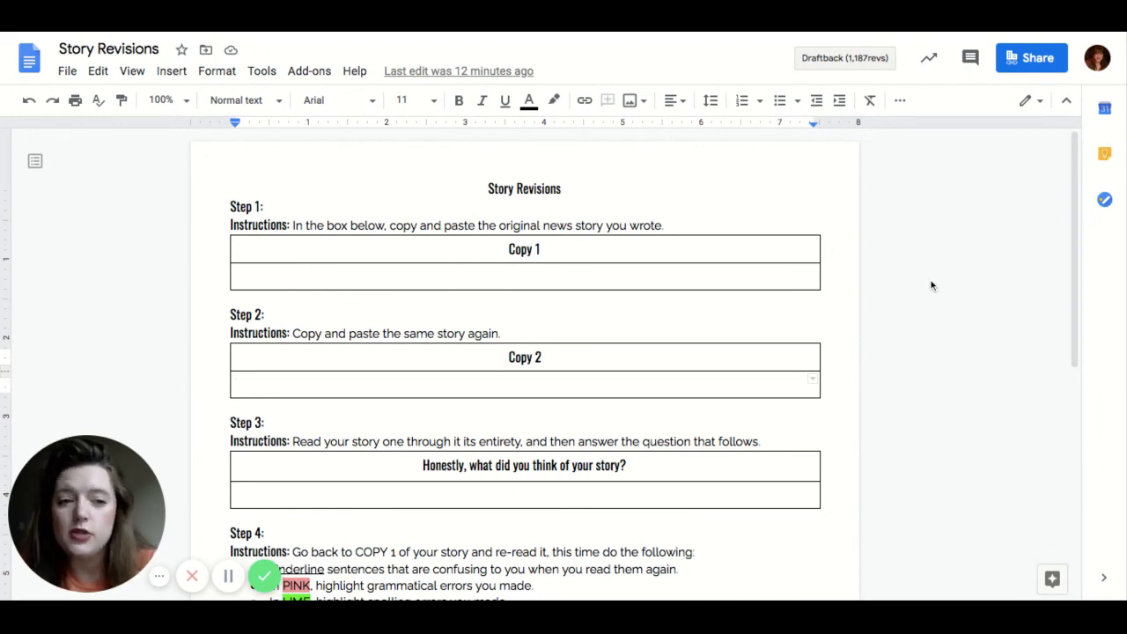